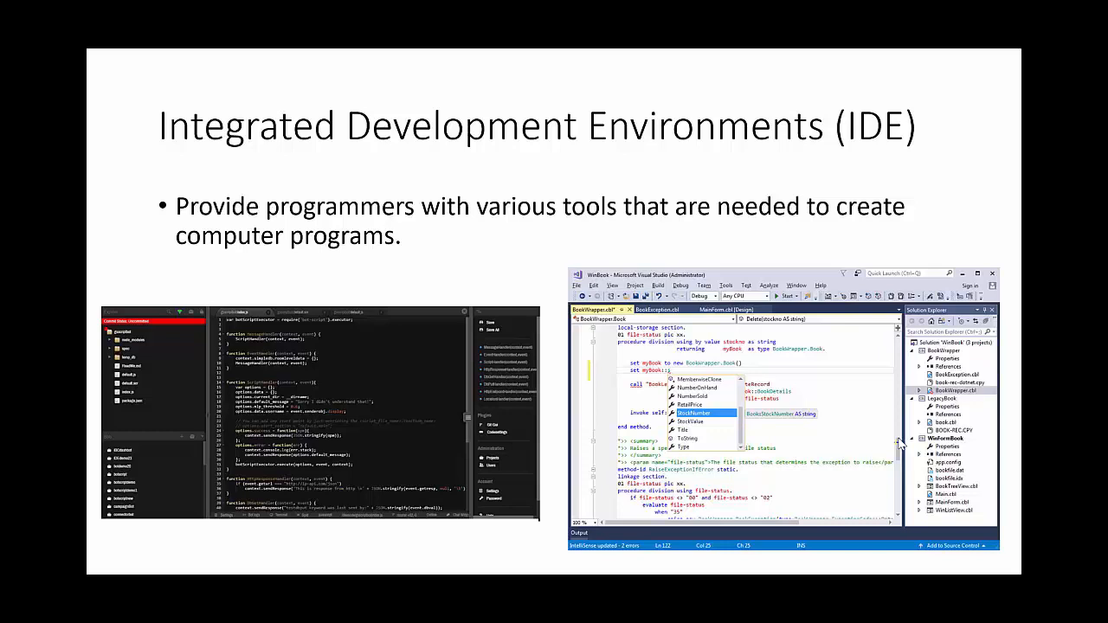
# Advance the slideshow from the IDE overview to the Editor slide with its code screenshot.
pyautogui.press('right')
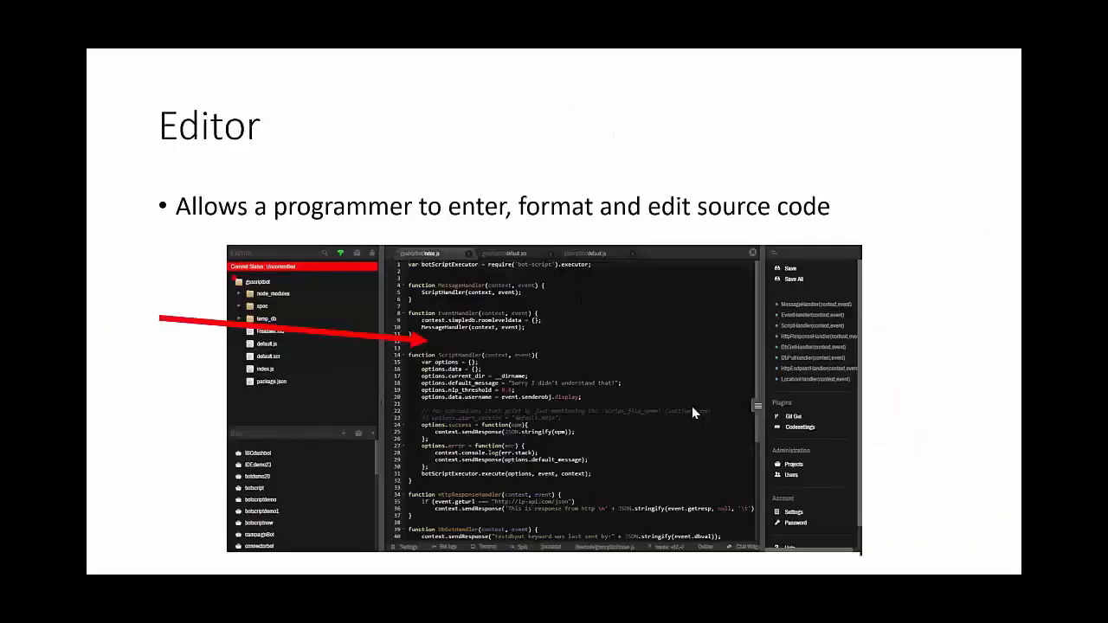
pyautogui.moveTo(996, 417)
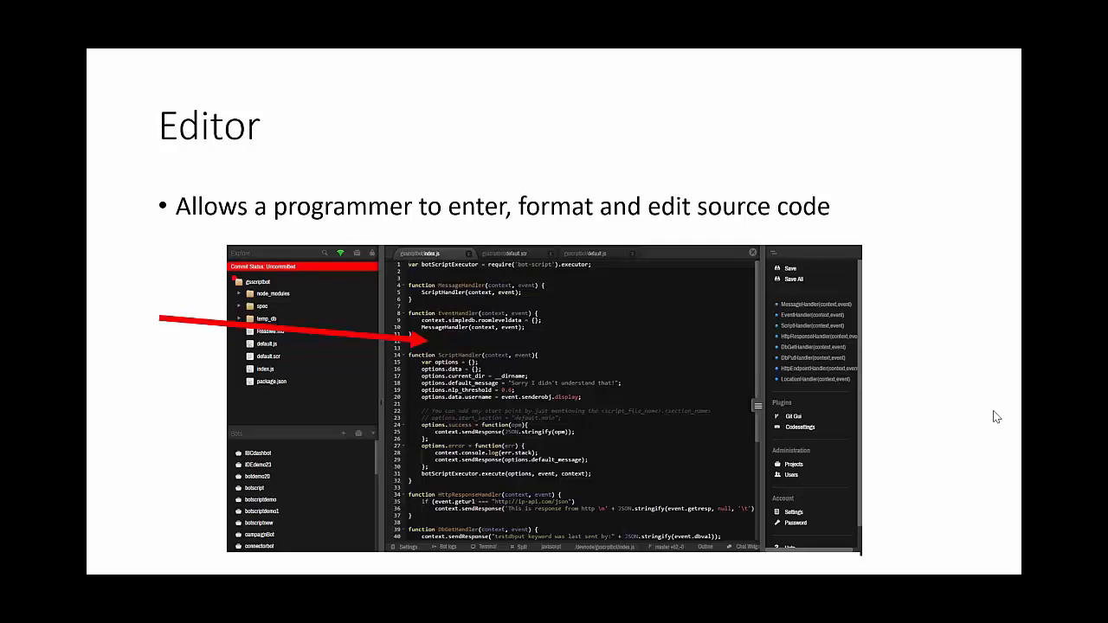
pyautogui.moveTo(993, 391)
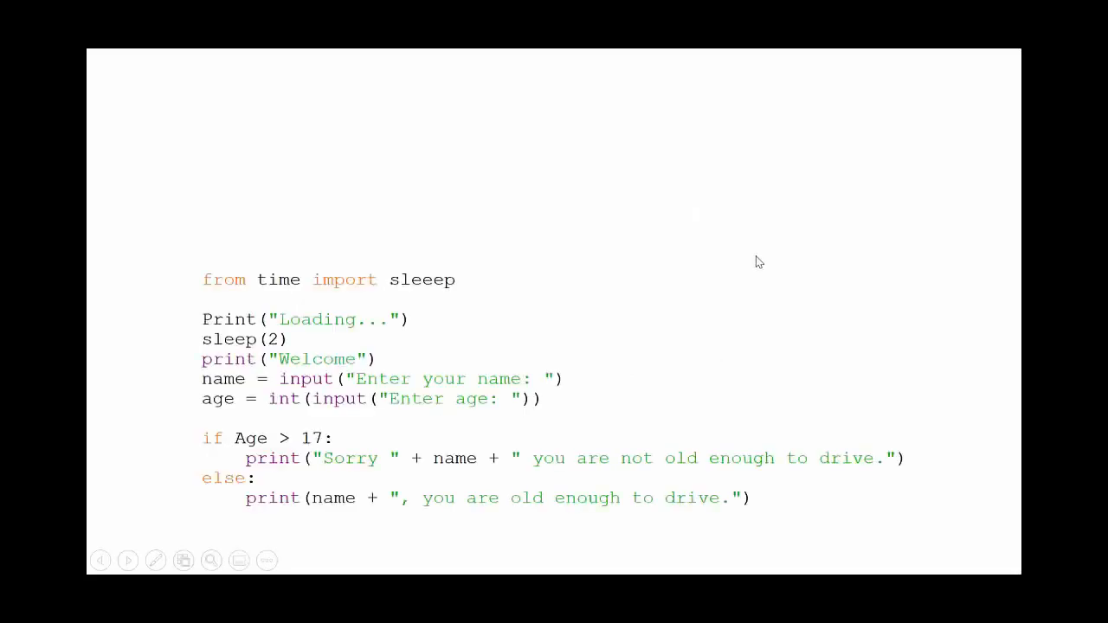
pyautogui.moveTo(701, 284)
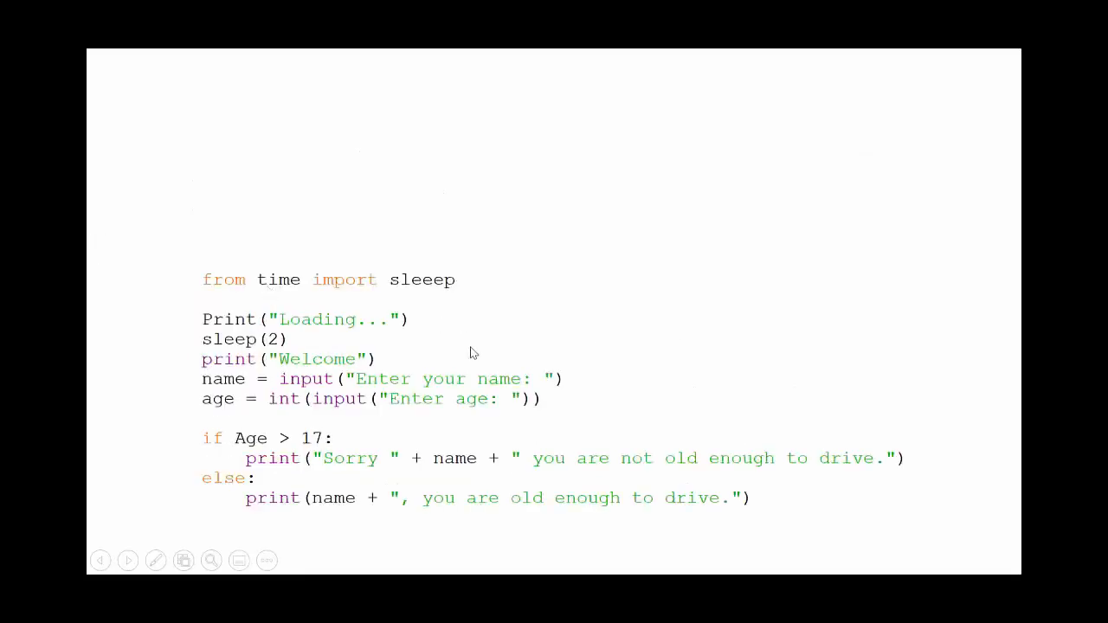
pyautogui.moveTo(374, 301)
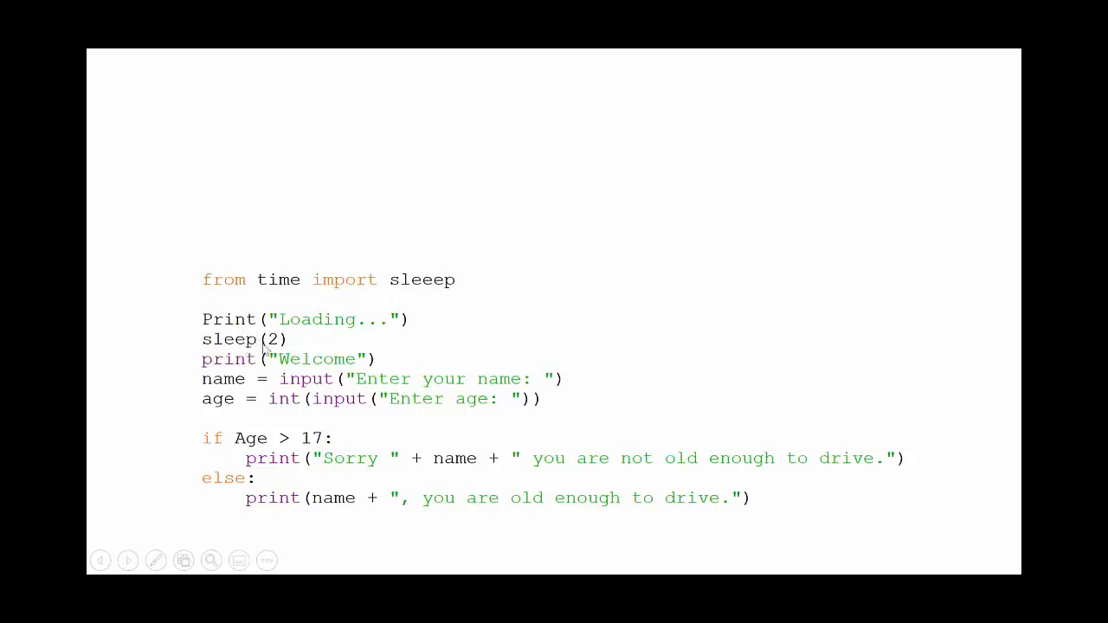
pyautogui.moveTo(273, 348)
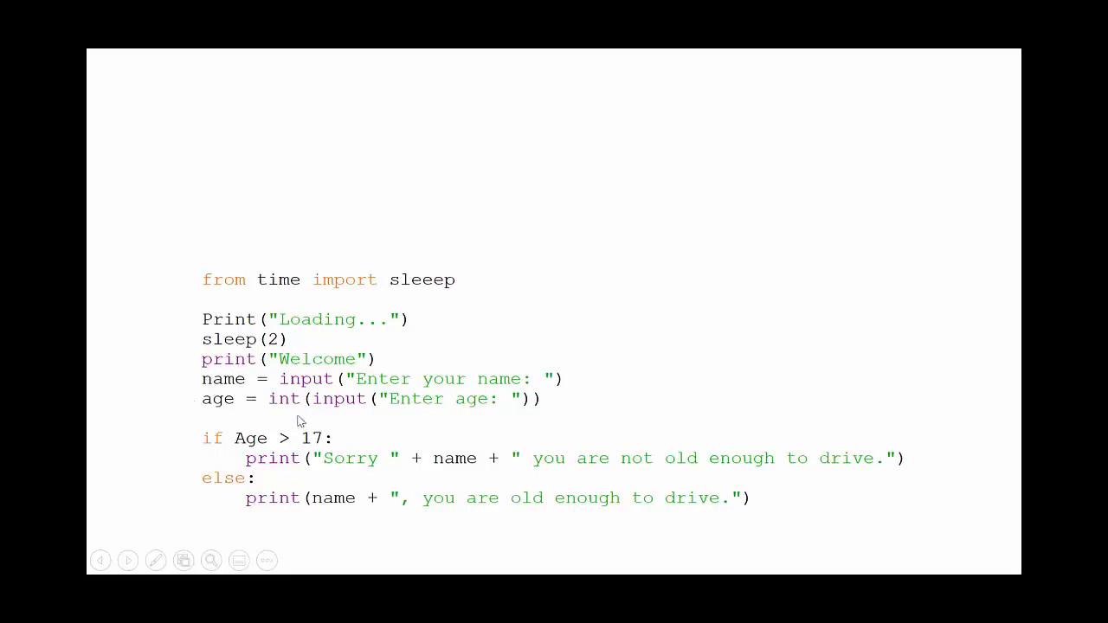
pyautogui.moveTo(327, 448)
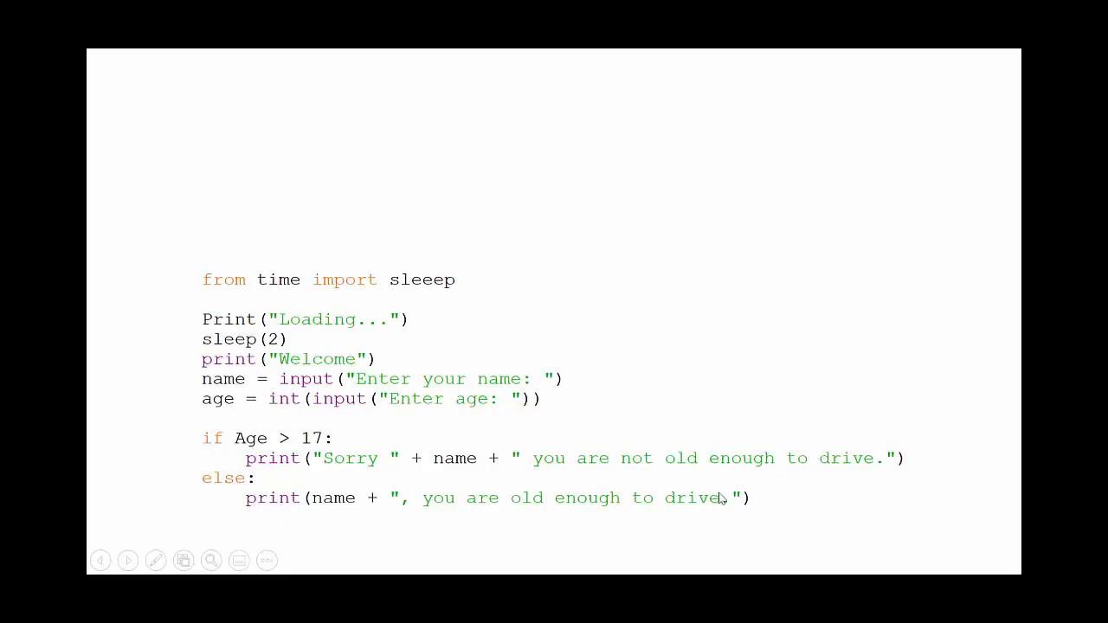
pyautogui.moveTo(891, 395)
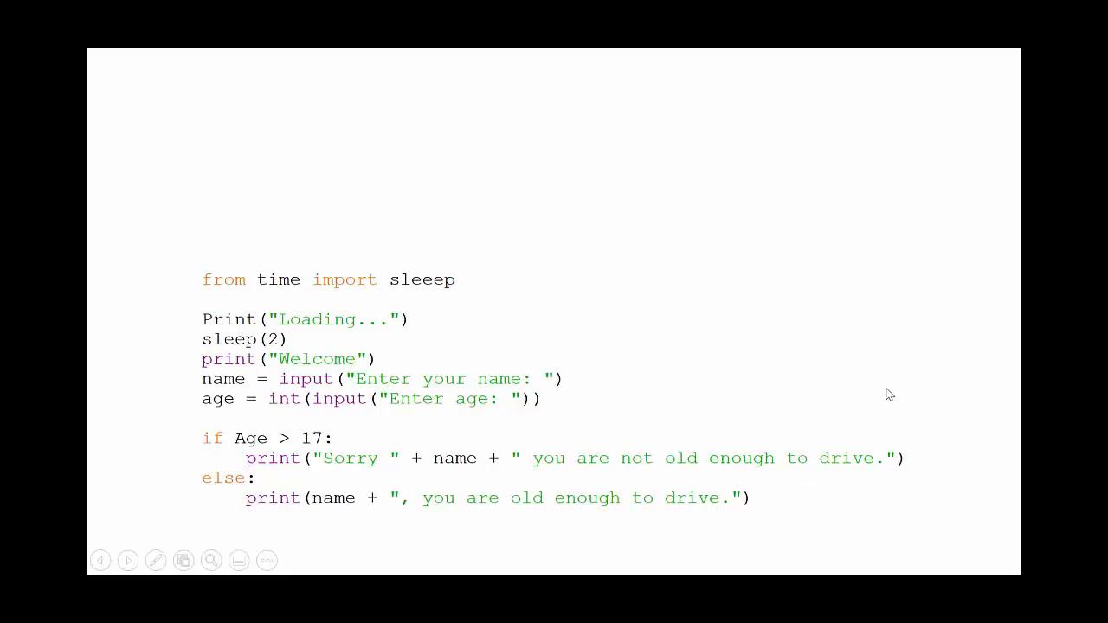
pyautogui.moveTo(883, 354)
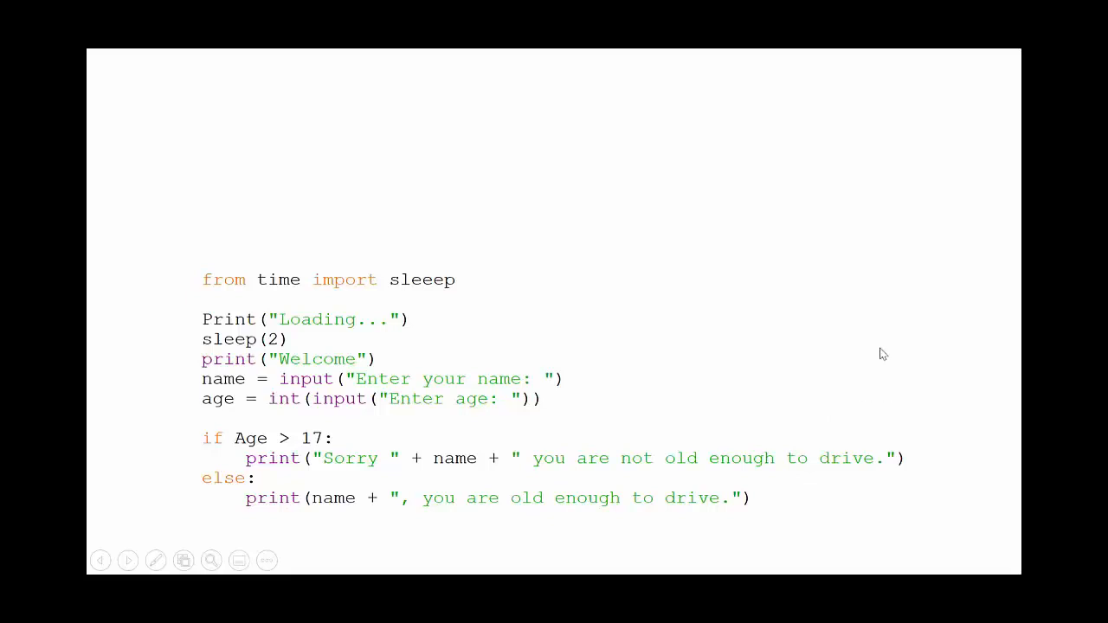
pyautogui.moveTo(908, 338)
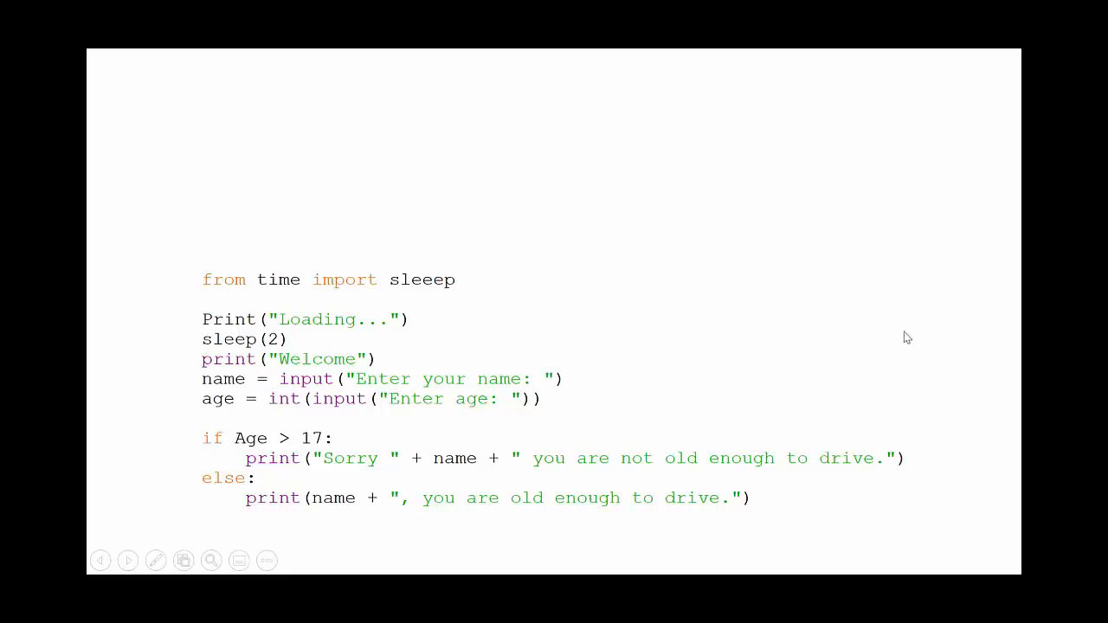
pyautogui.moveTo(915, 321)
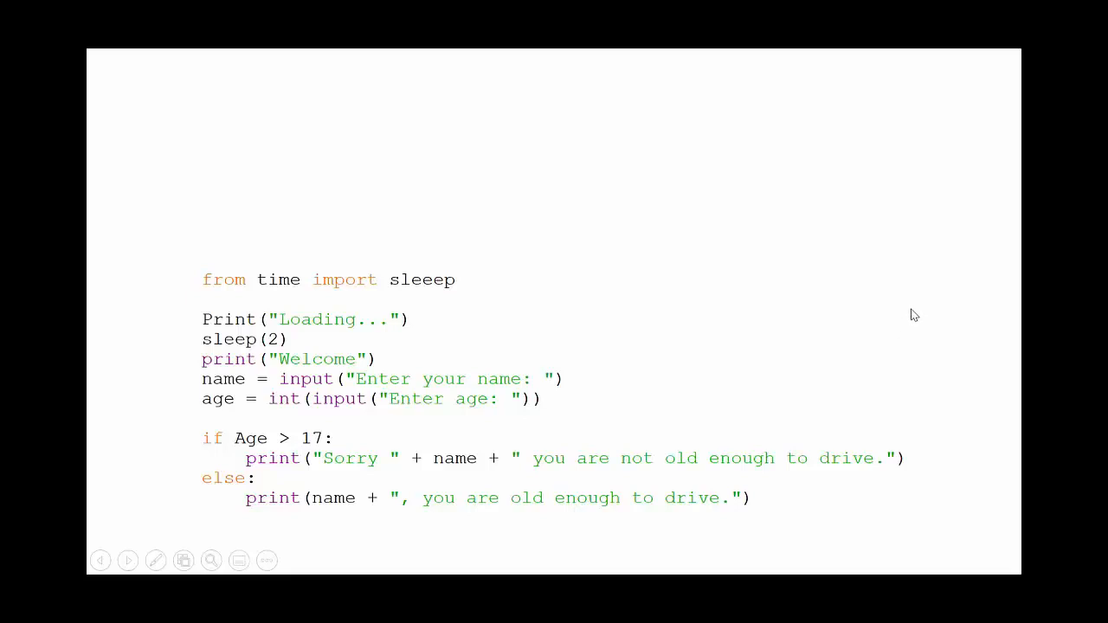
pyautogui.moveTo(1005, 347)
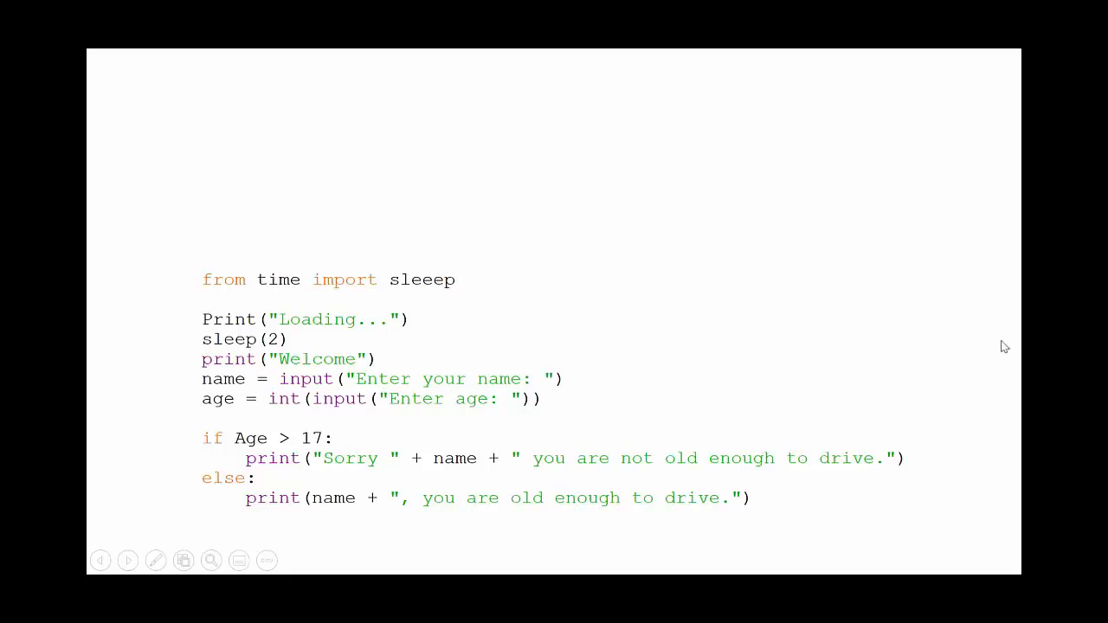
pyautogui.moveTo(877, 317)
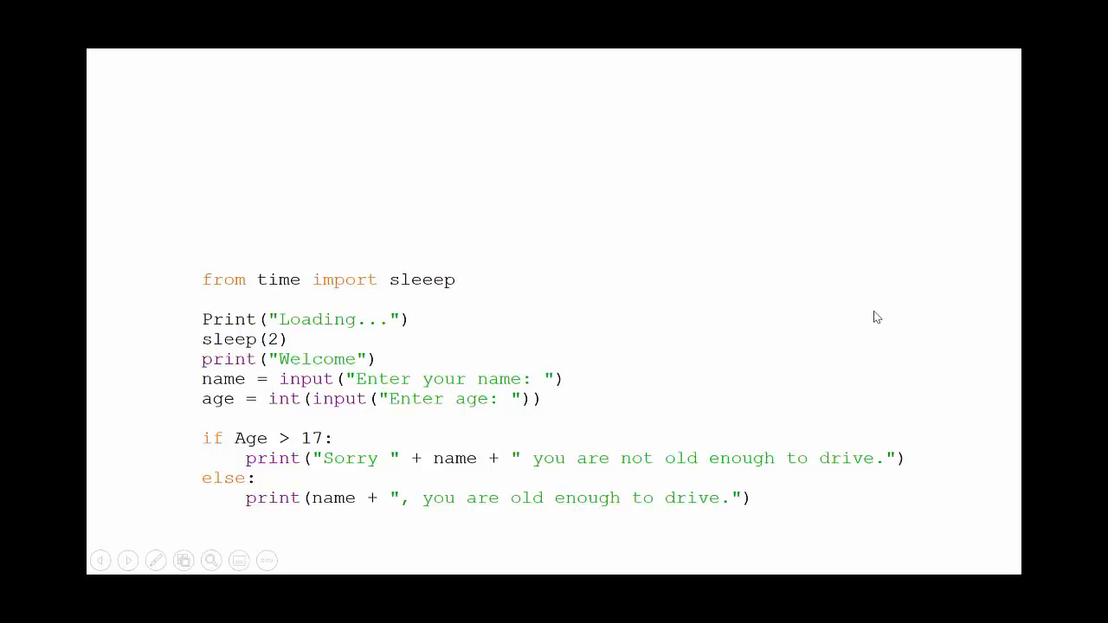
pyautogui.moveTo(901, 295)
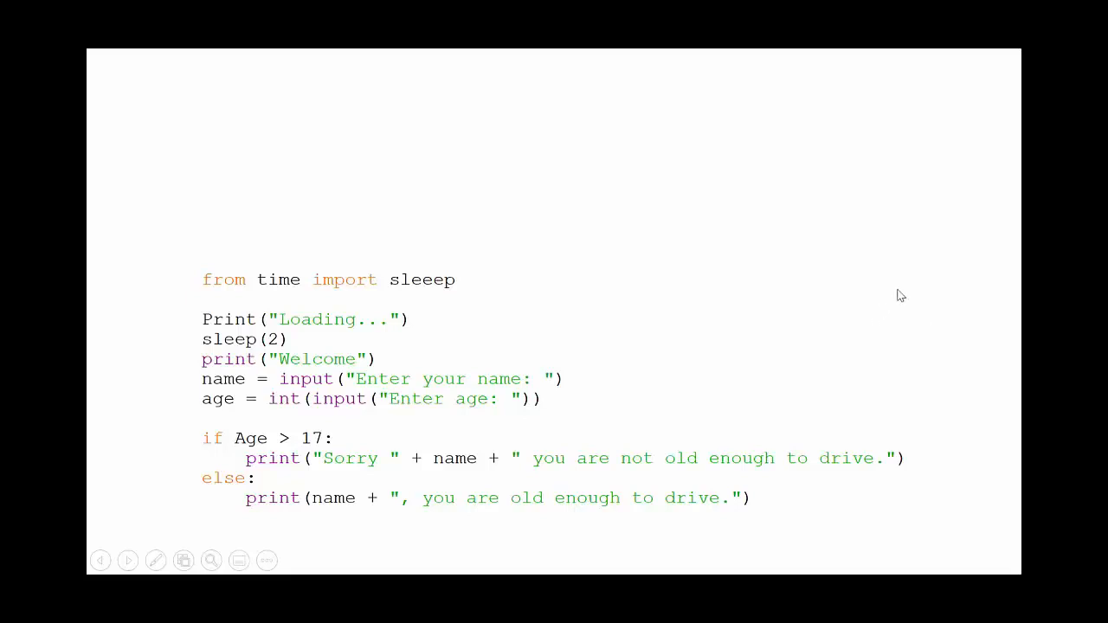